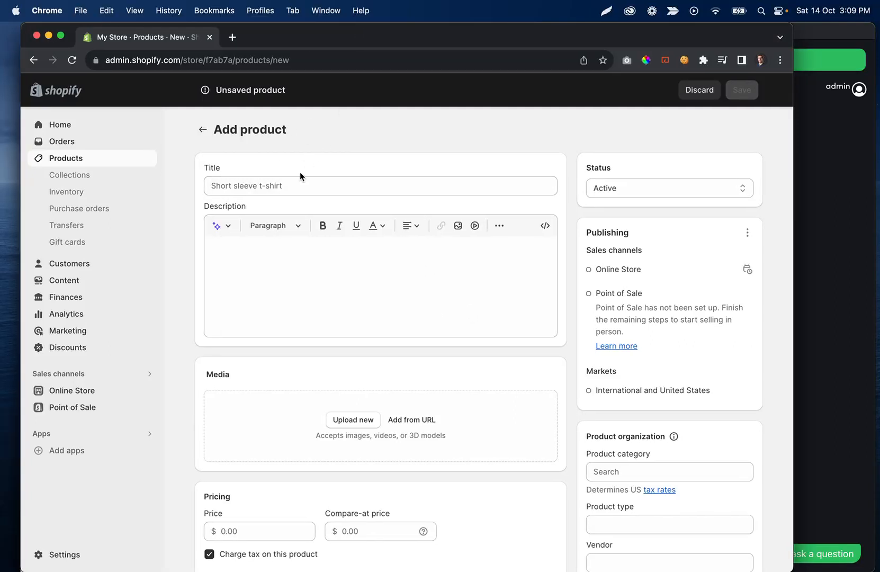
mouse_move(676, 263)
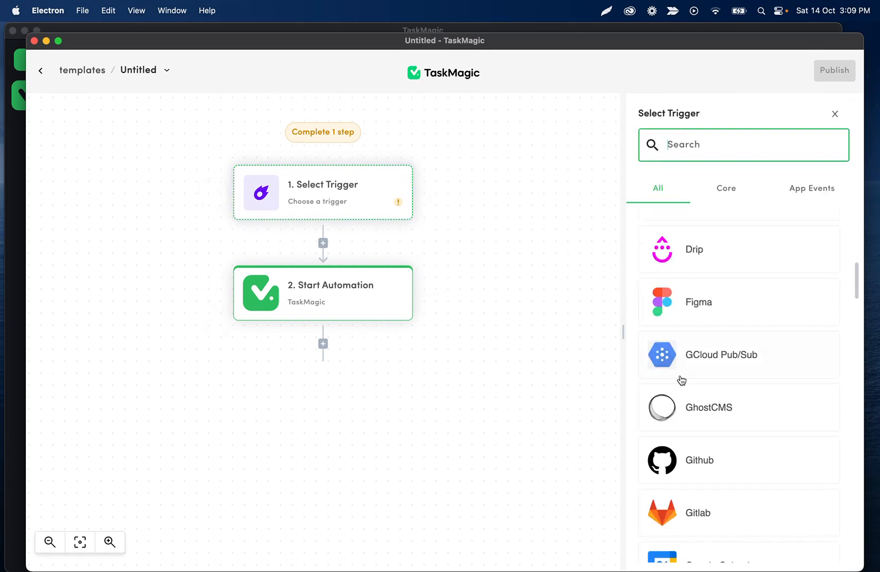
- Review the Start Automation step's webhook body rows for name, description and image
left_click(323, 294)
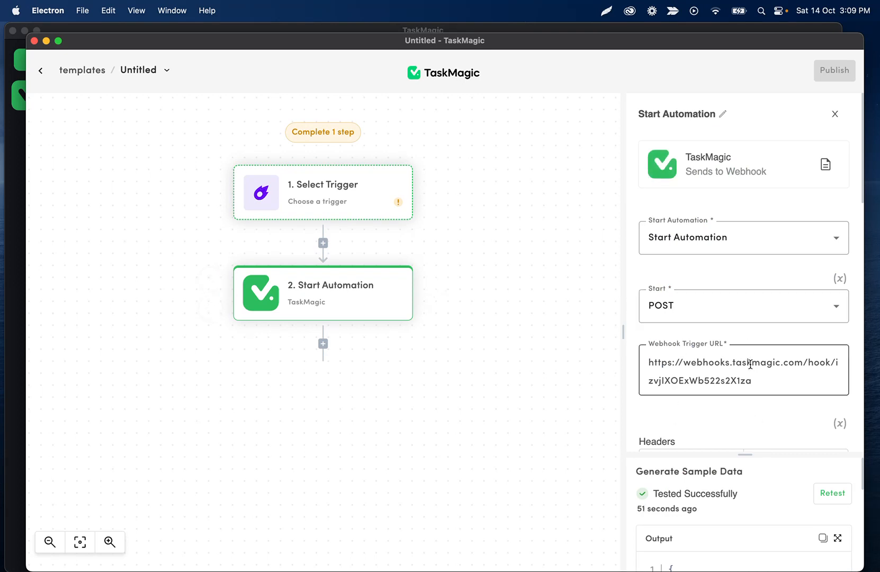
mouse_move(768, 129)
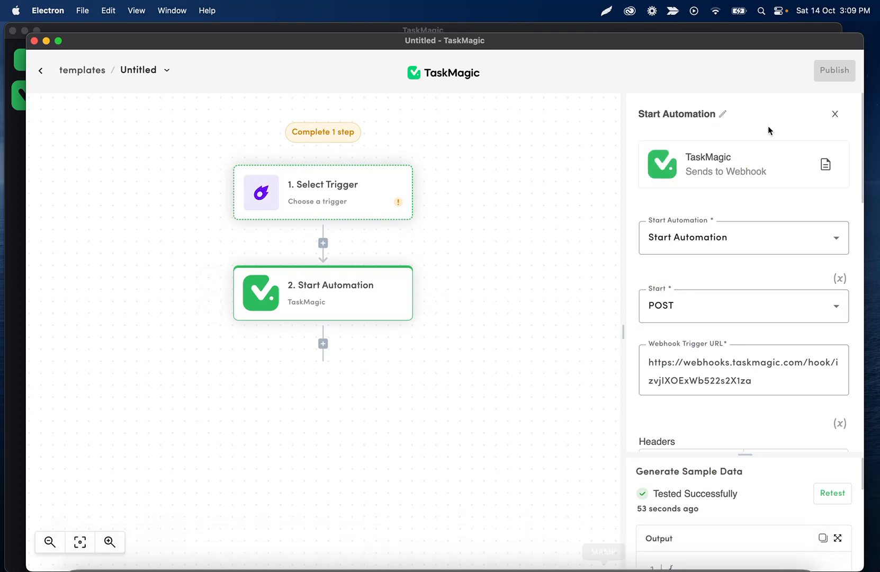
scroll("down", 3)
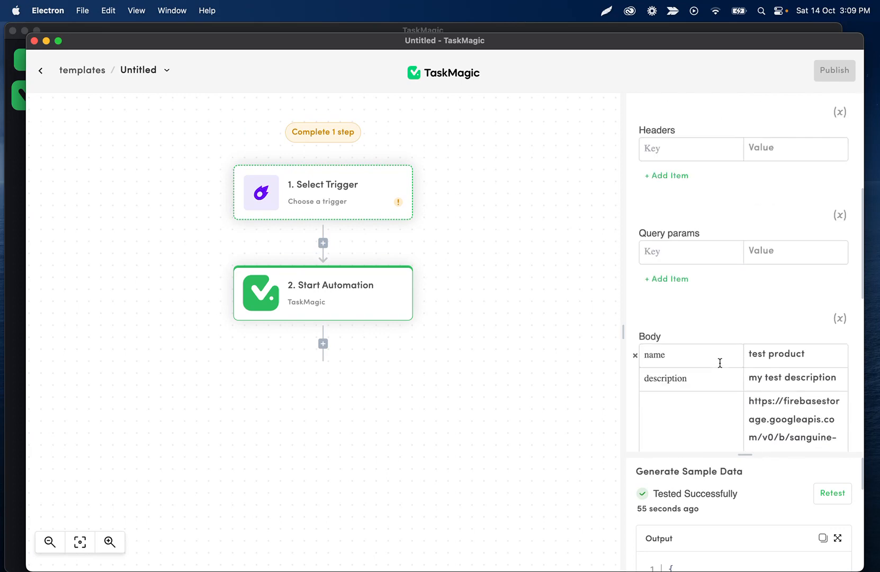
scroll("down", 3)
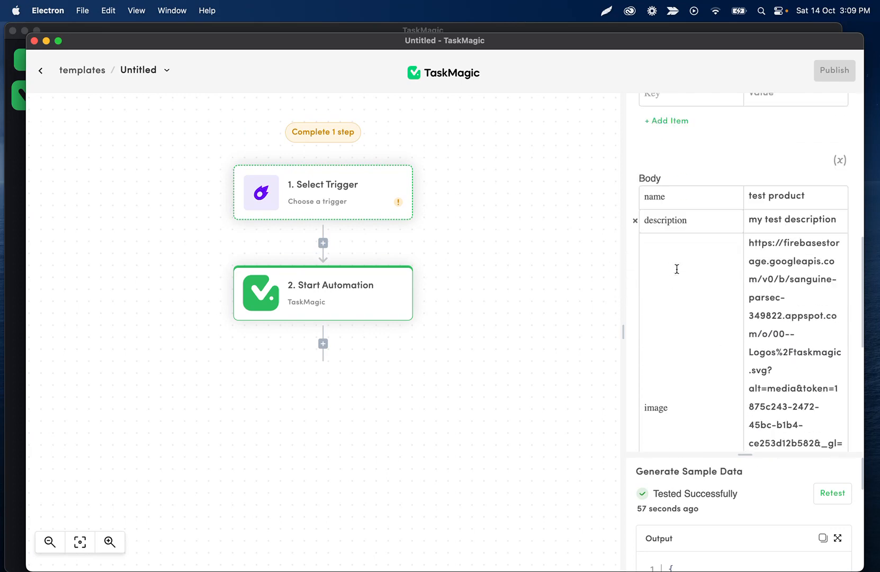
scroll("down", 3)
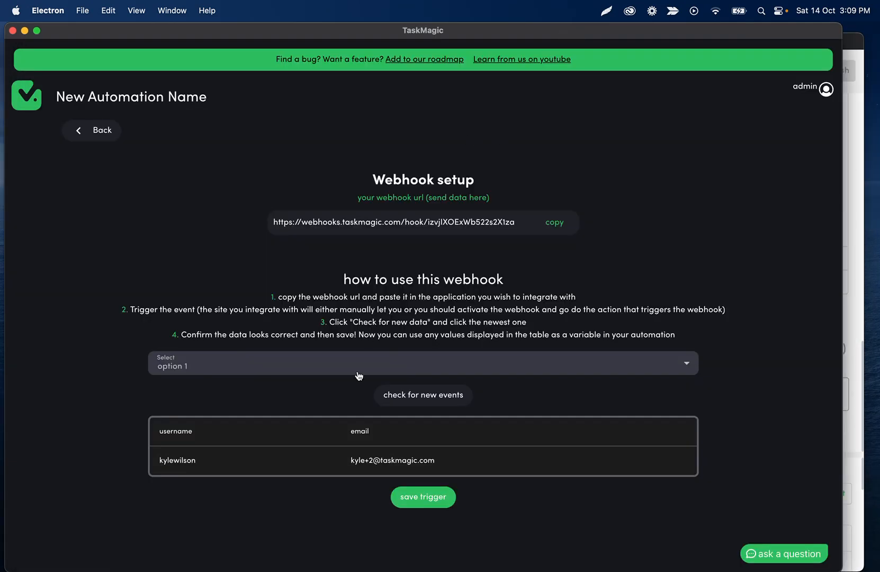
- Fetch the newest webhook event, save the trigger with it, and add a step after Go to page
left_click(421, 363)
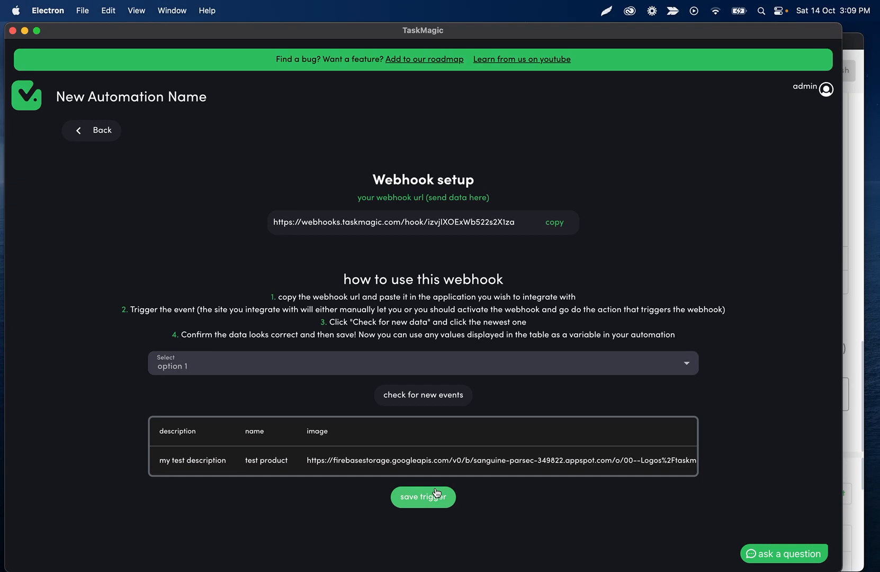
left_click(424, 496)
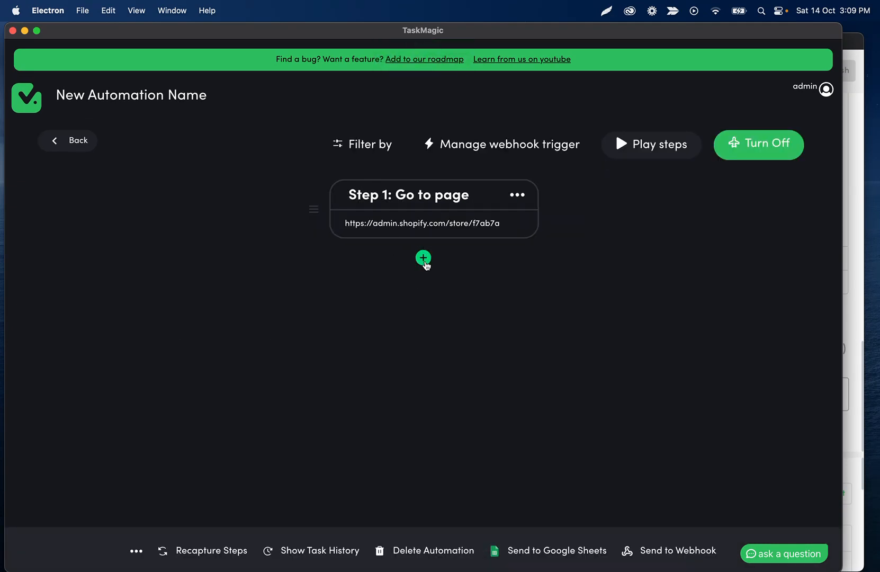
left_click(423, 257)
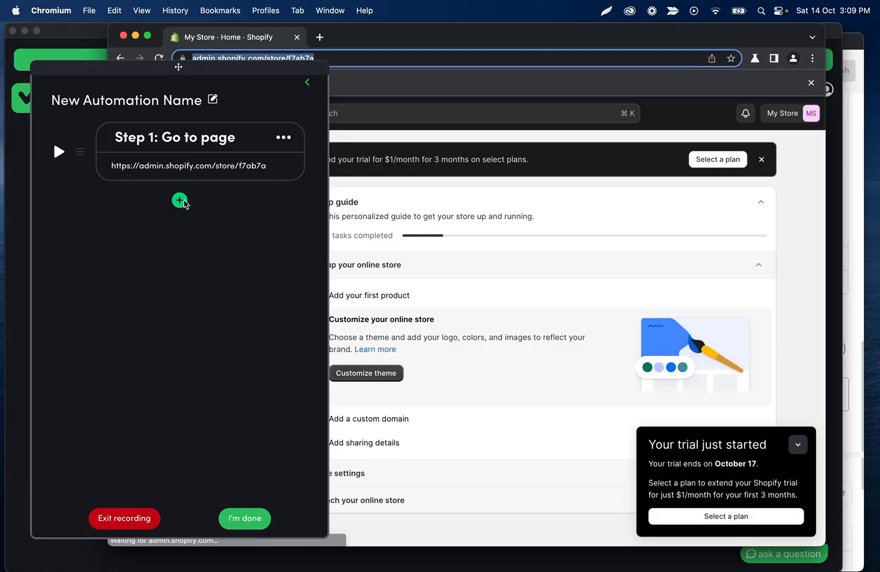
- Record a click that opens the Shopify Products list
left_click(180, 200)
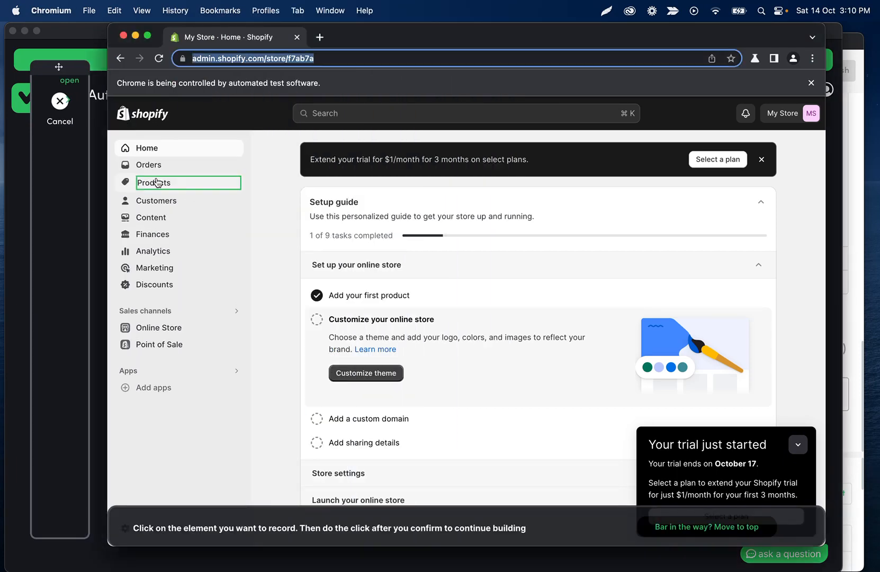
left_click(155, 182)
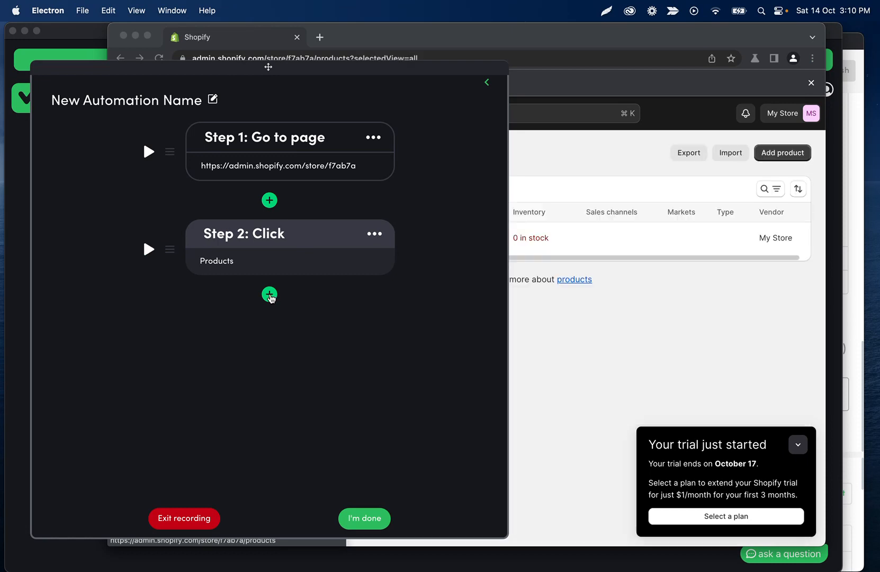
- Record a second click that opens Shopify's Add product form
left_click(268, 294)
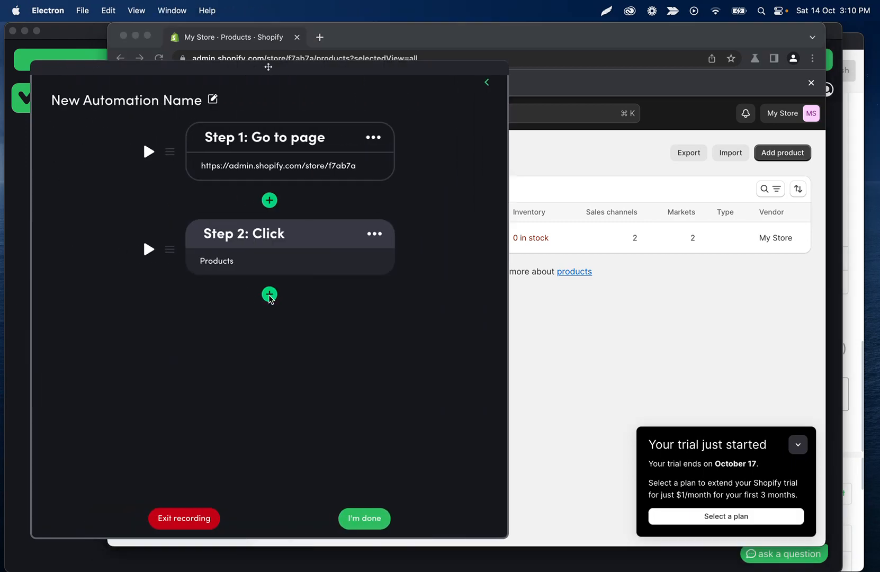
left_click(270, 295)
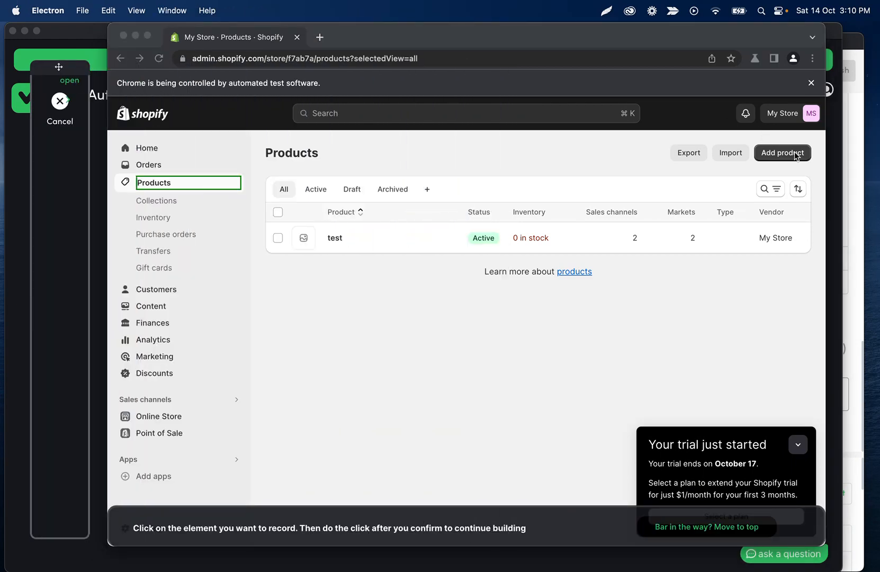
left_click(782, 152)
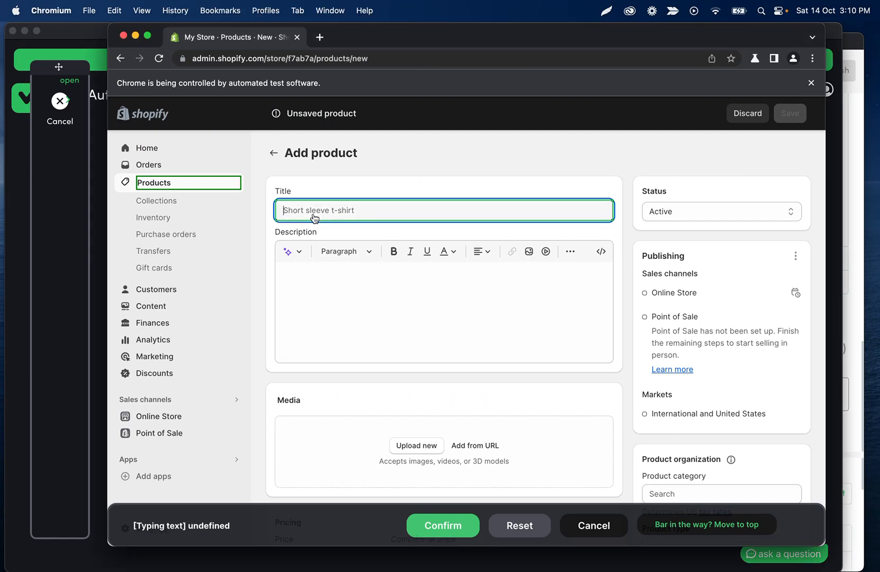
- Record typing 'Product name' into the title, then record typing into the description box
type("Prod")
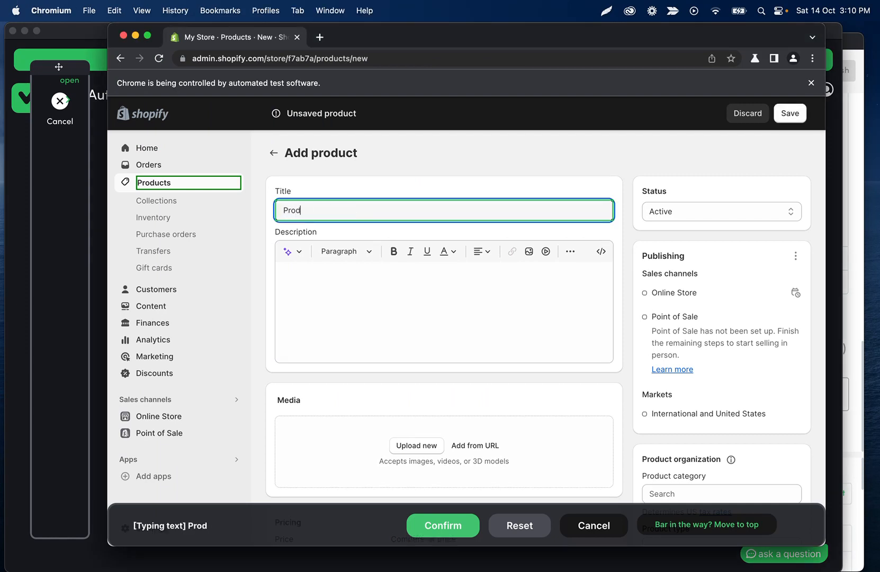
type("Product name")
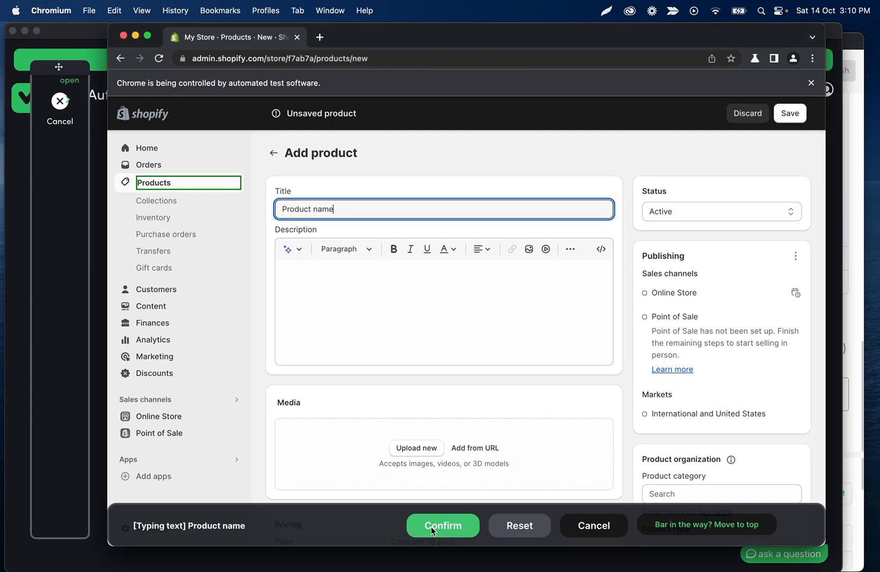
left_click(444, 525)
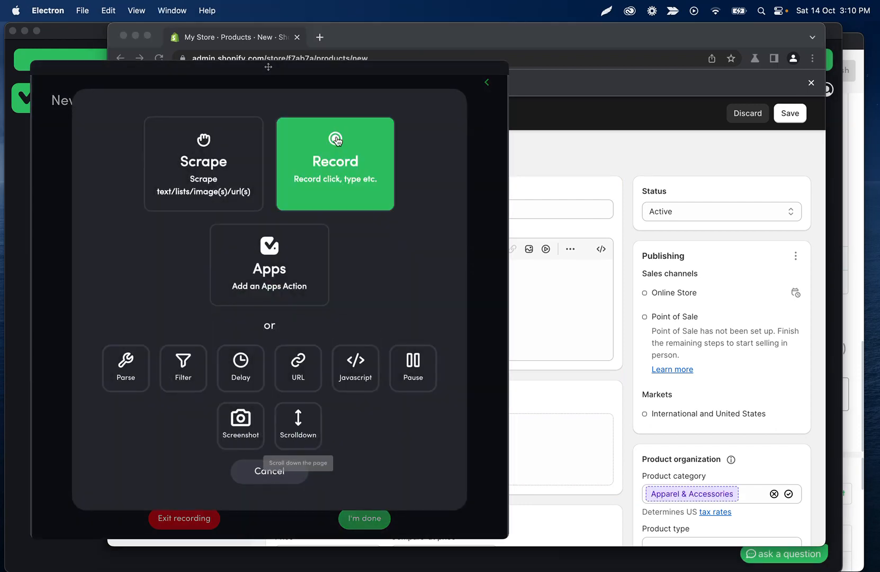
left_click(335, 163)
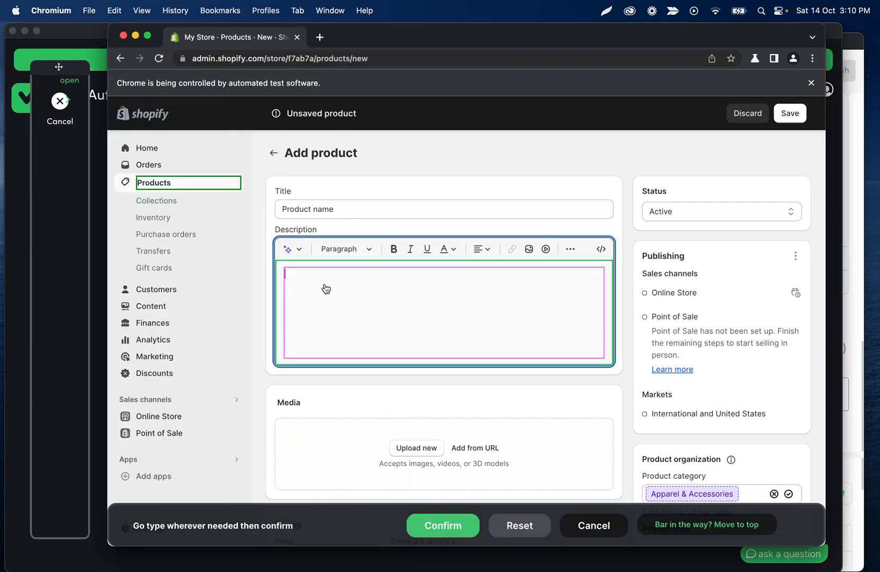
type("descript")
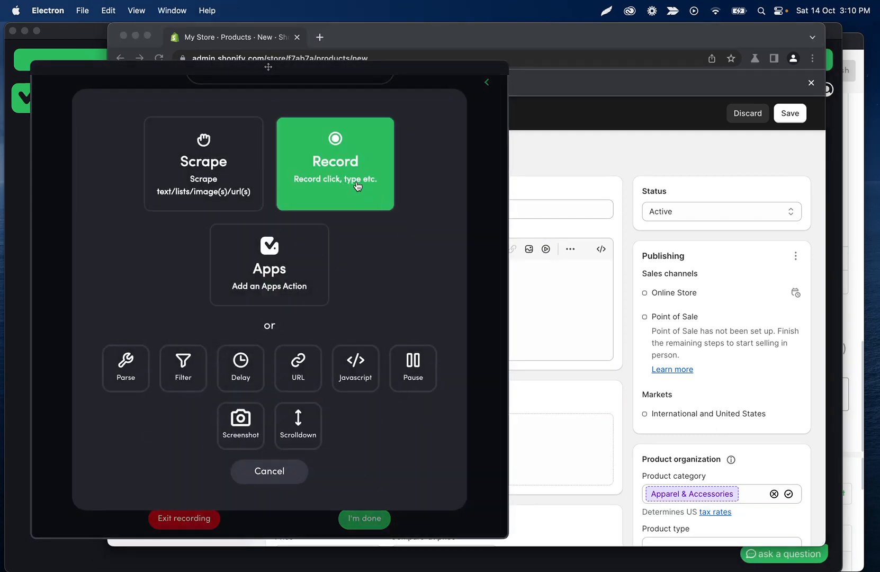
- Record entering 50.00 as the product price and dismiss the add-from-URL form
left_click(335, 163)
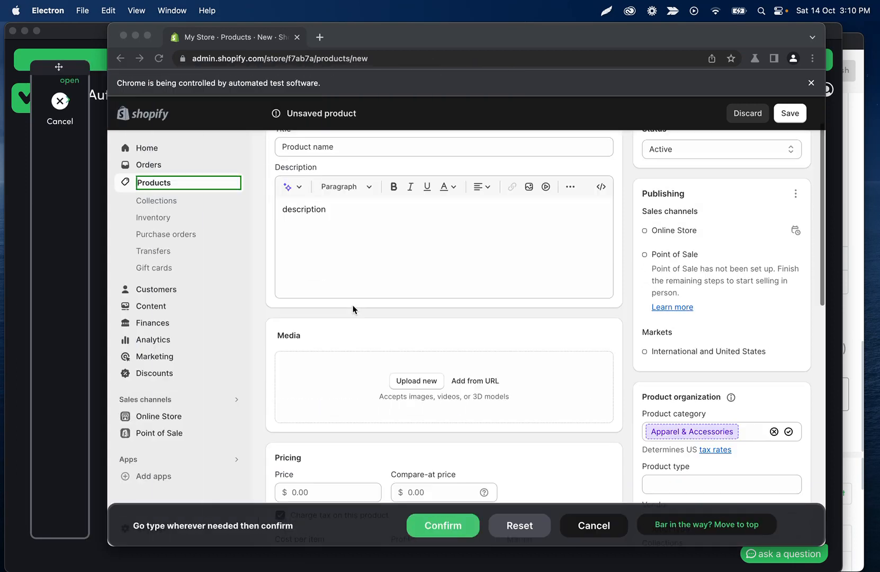
scroll("down", 3)
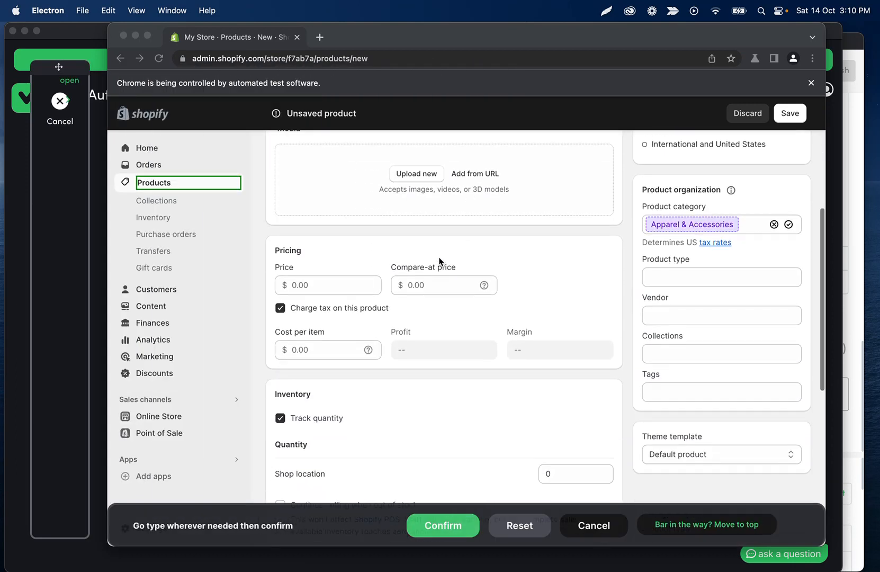
left_click(328, 286)
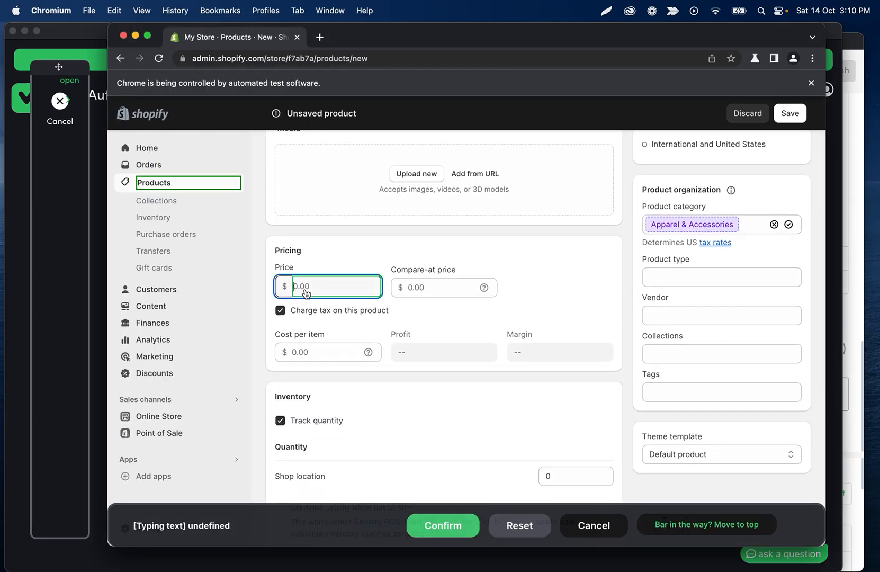
type("50.00")
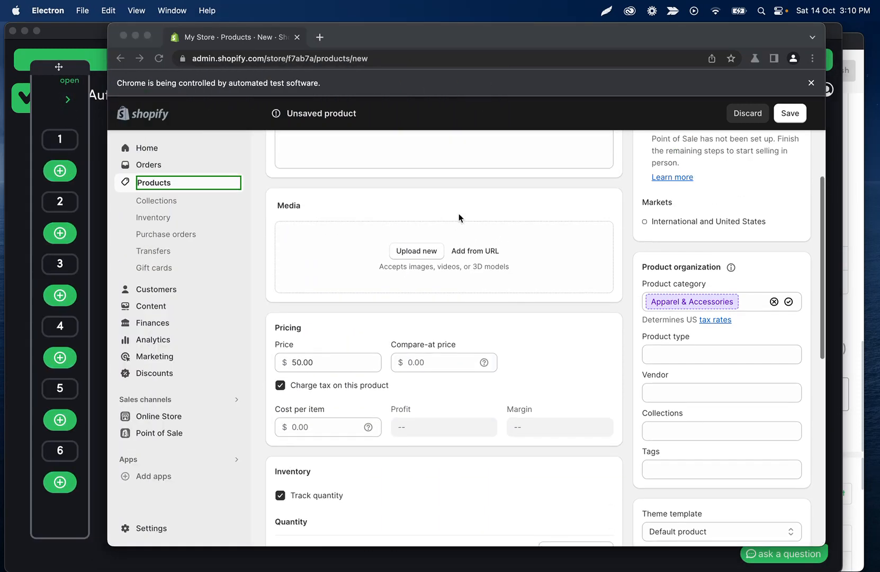
left_click(474, 251)
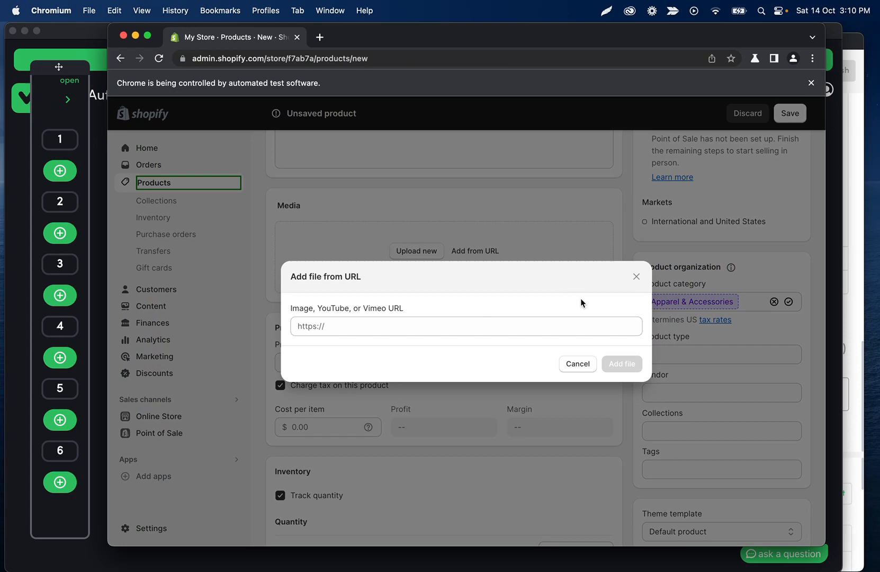
left_click(577, 363)
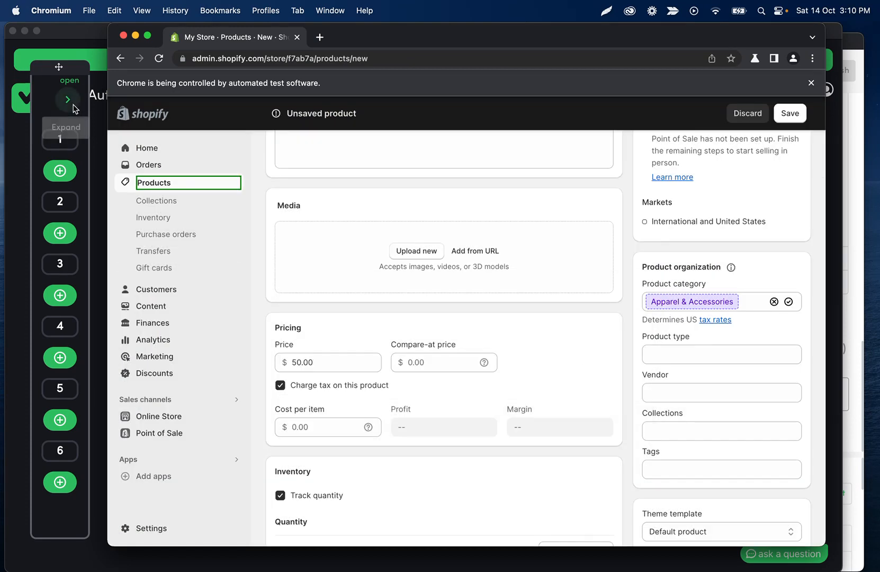
left_click(67, 99)
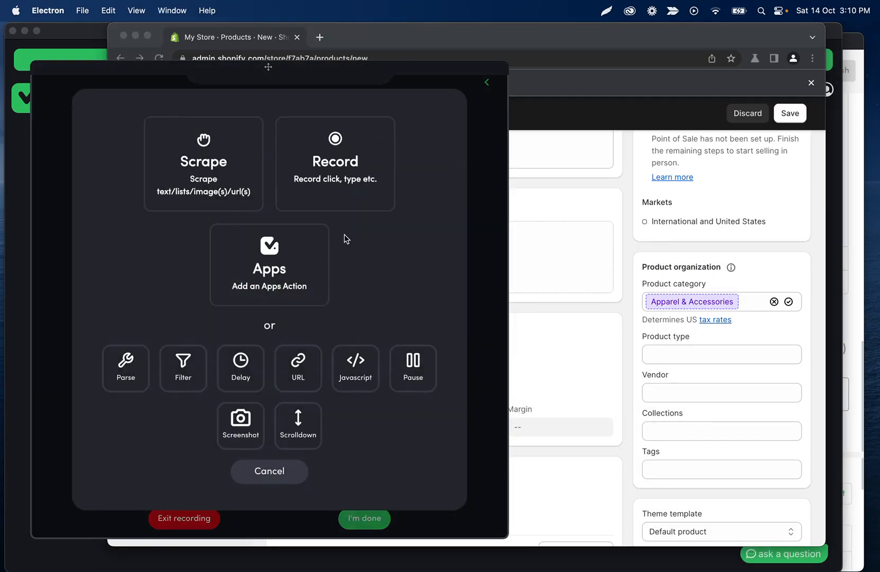
left_click(335, 163)
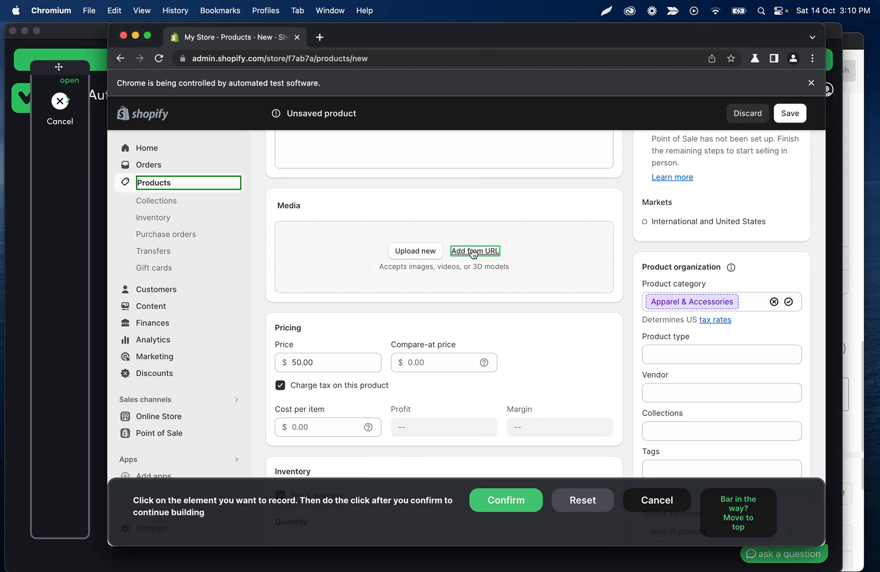
left_click(506, 499)
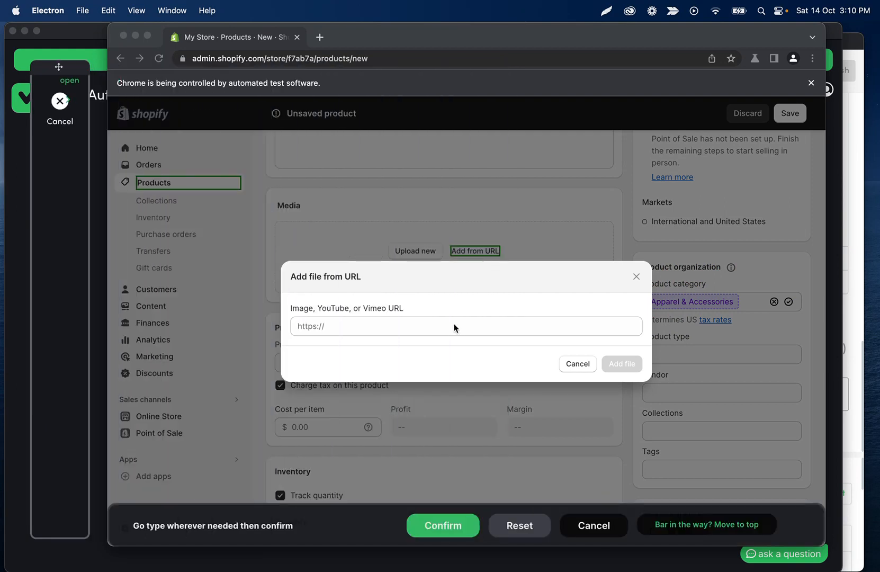
type("https://google.com")
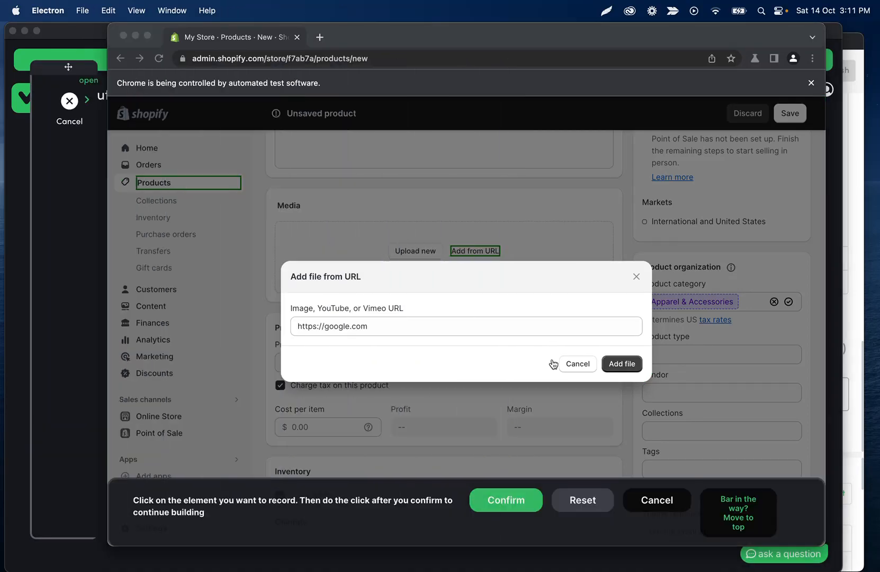
left_click(506, 499)
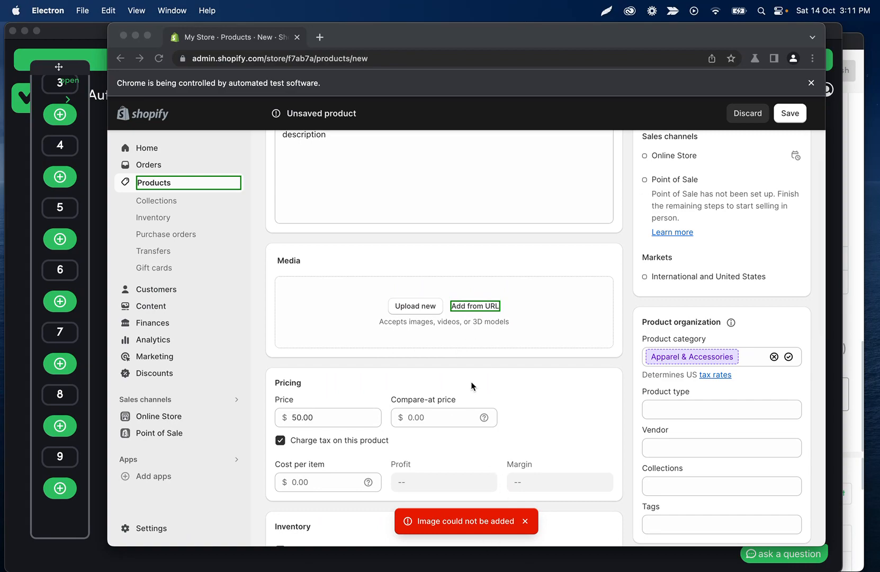
scroll("down", 3)
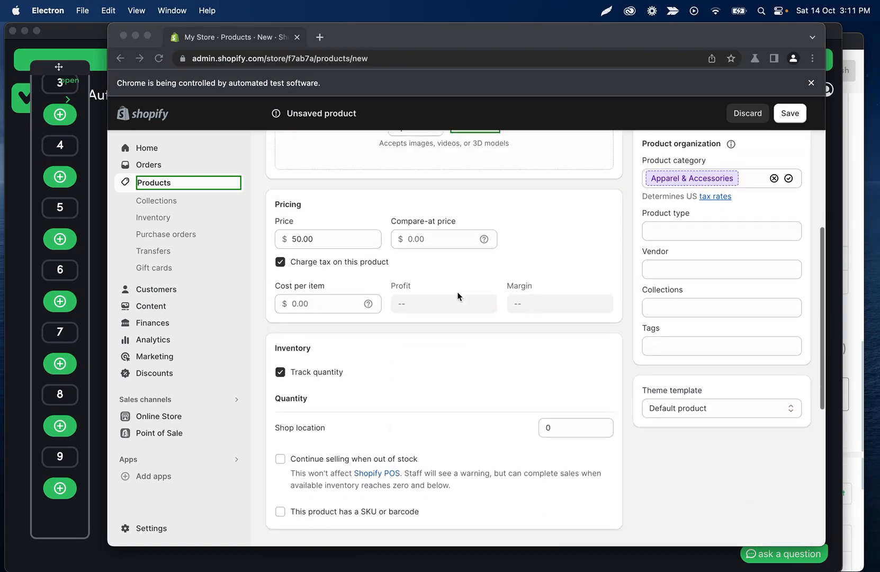
scroll("down", 3)
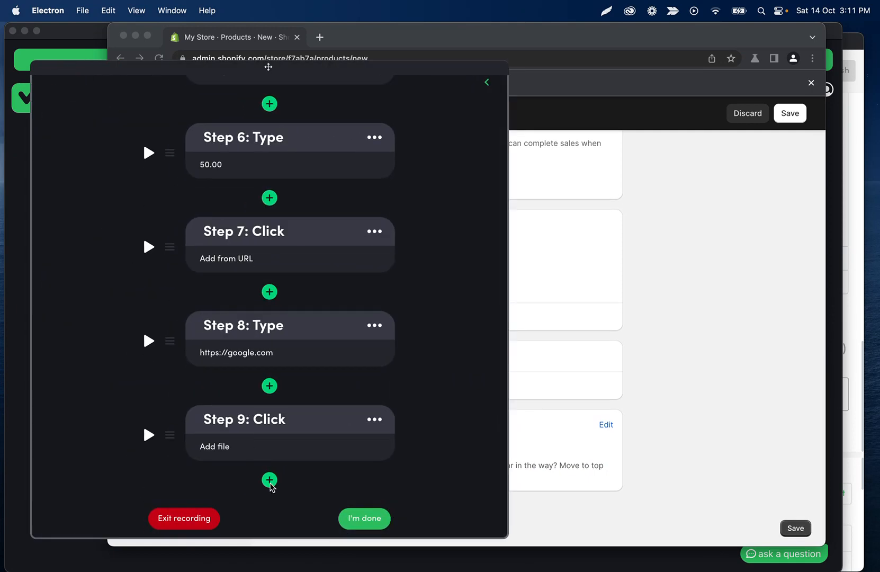
- Record clicking the product's Save button, confirm it, and finish recording
left_click(269, 479)
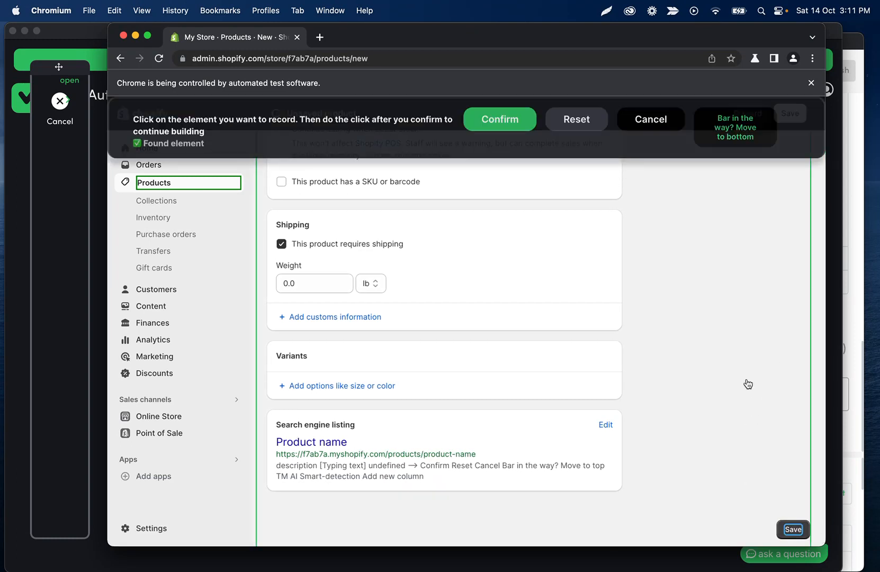
left_click(500, 119)
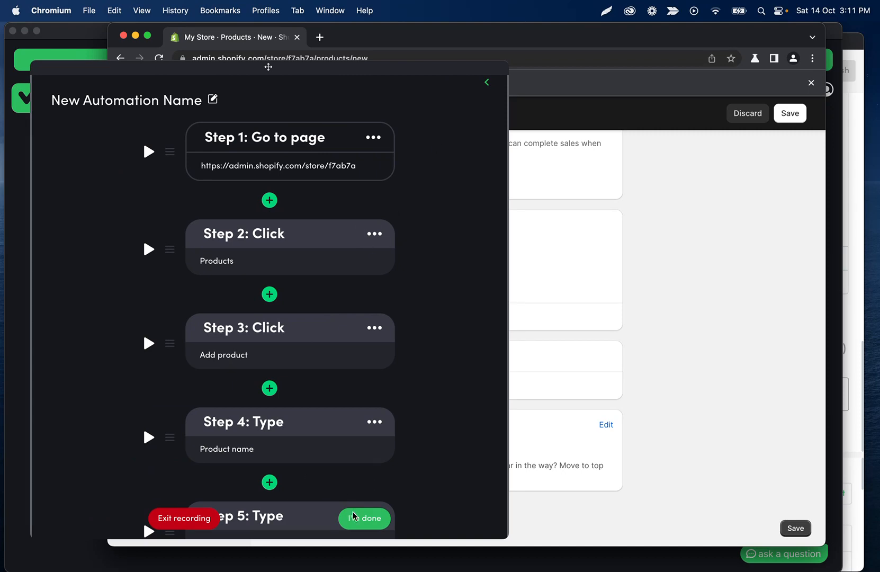
left_click(364, 518)
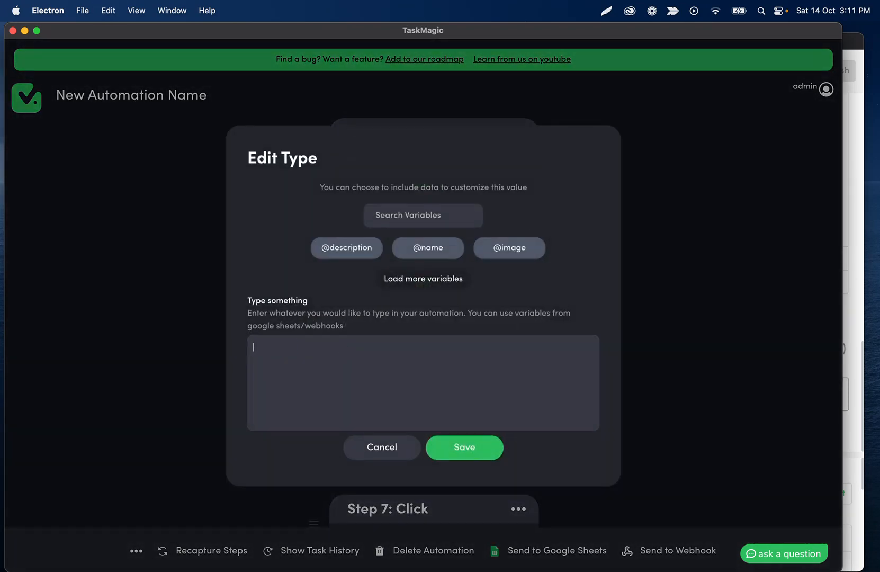
left_click(381, 447)
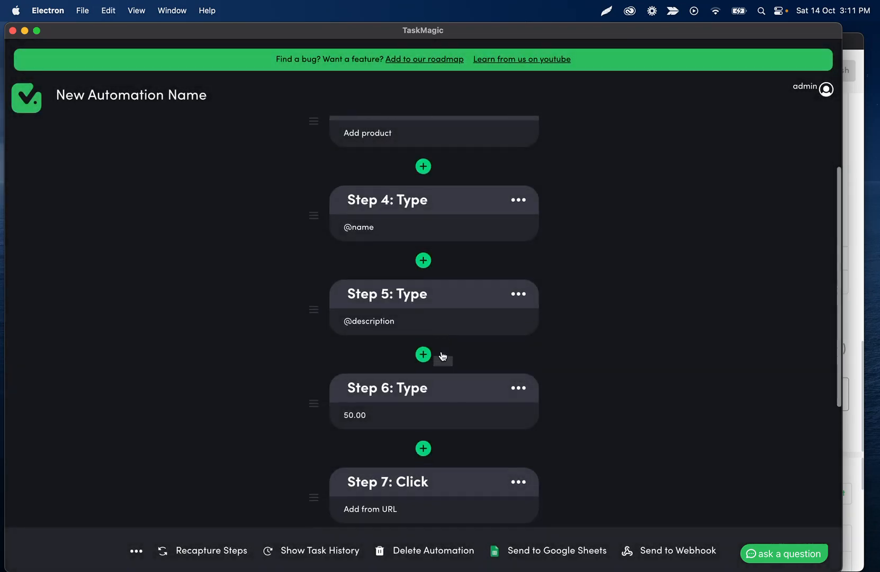
scroll("down", 3)
type("price")
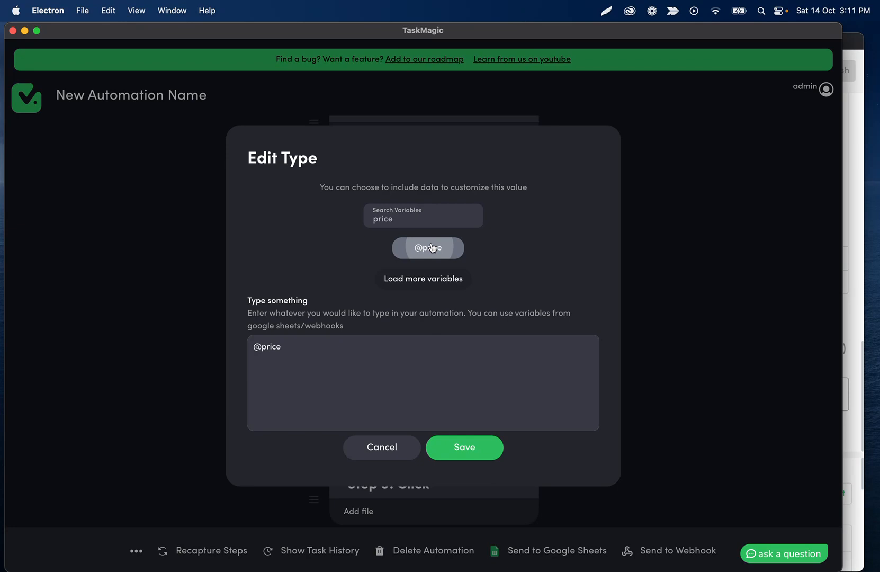
left_click(463, 447)
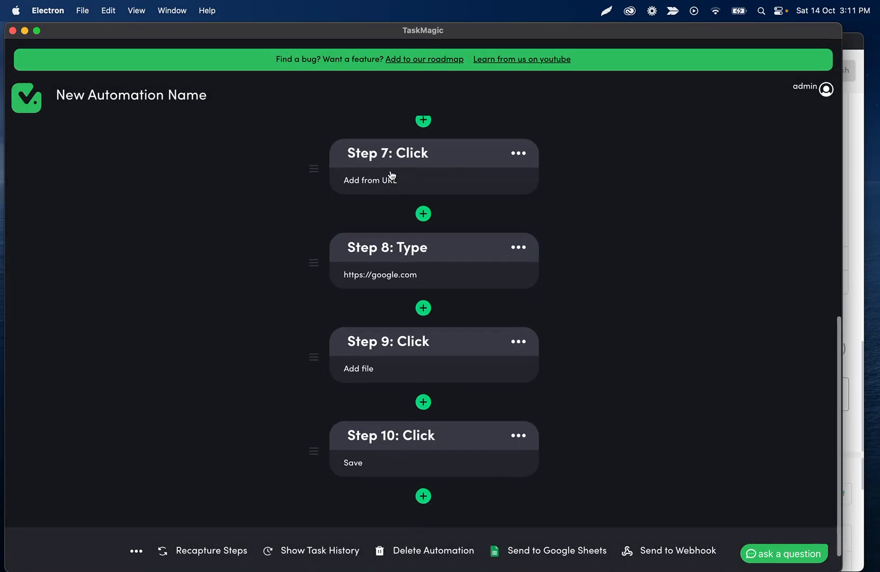
mouse_move(393, 290)
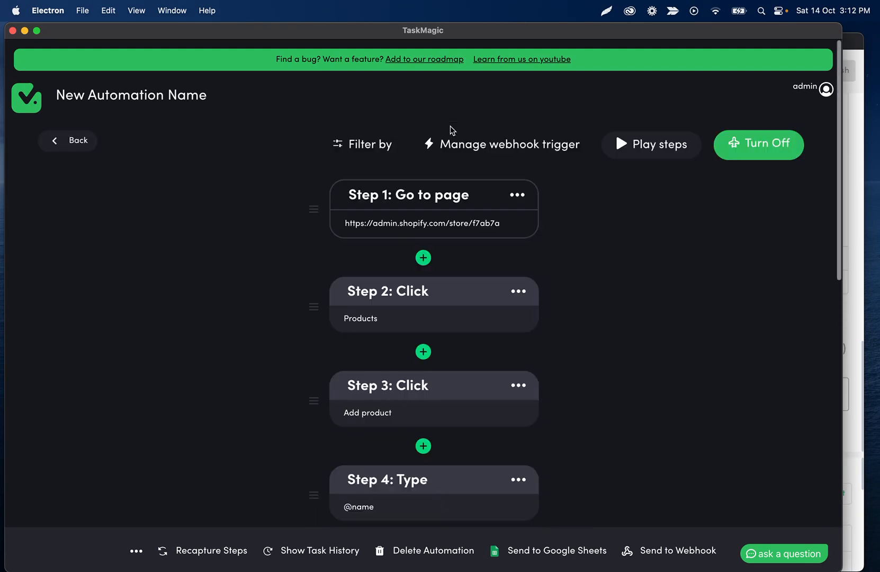
mouse_move(500, 154)
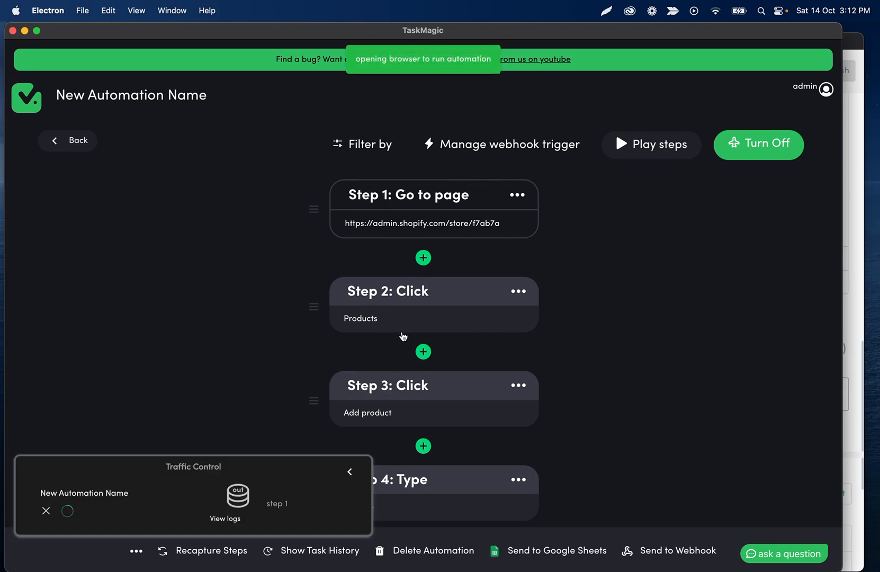
- View the run's incoming webhook data (test product, my test description, image, 50) and close it
scroll("down", 3)
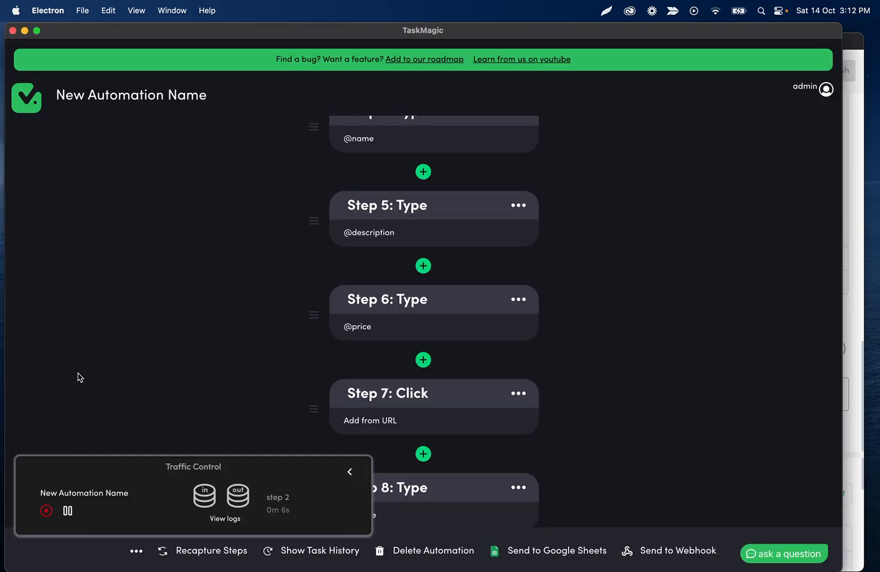
left_click(204, 495)
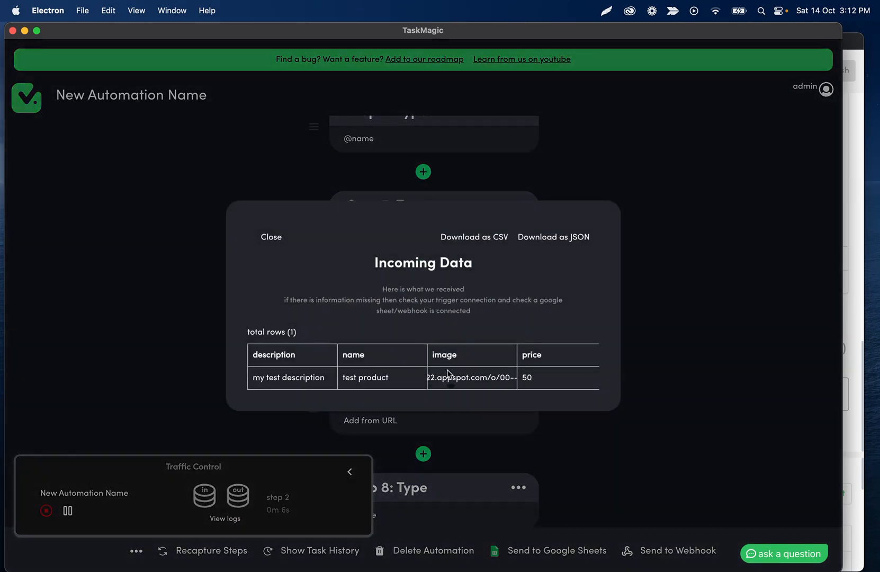
left_click(271, 236)
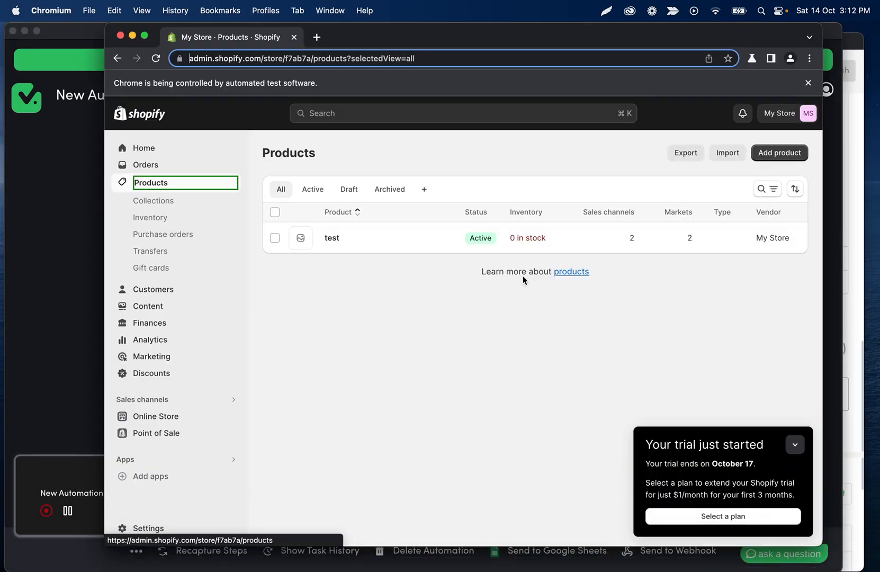
- The run opens Add product and fills the title 'test product' and description
left_click(779, 152)
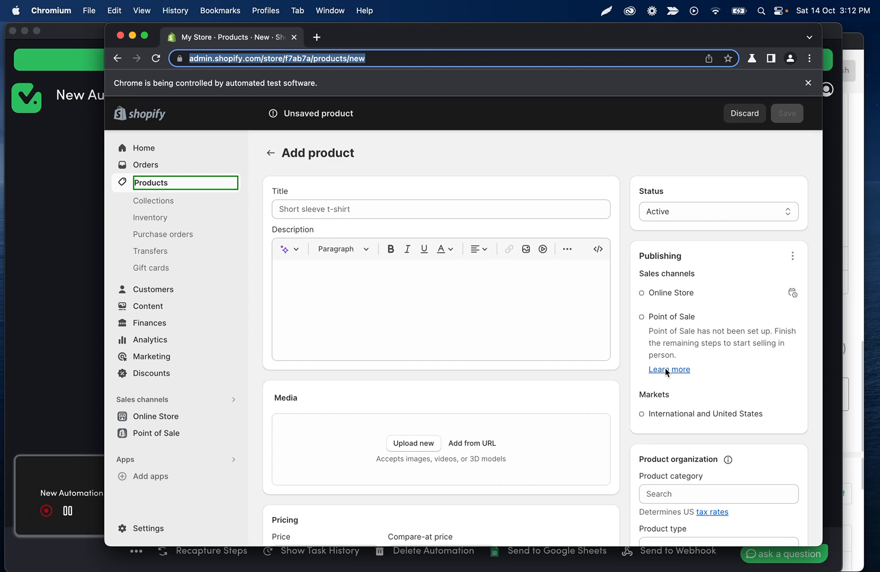
type("test product")
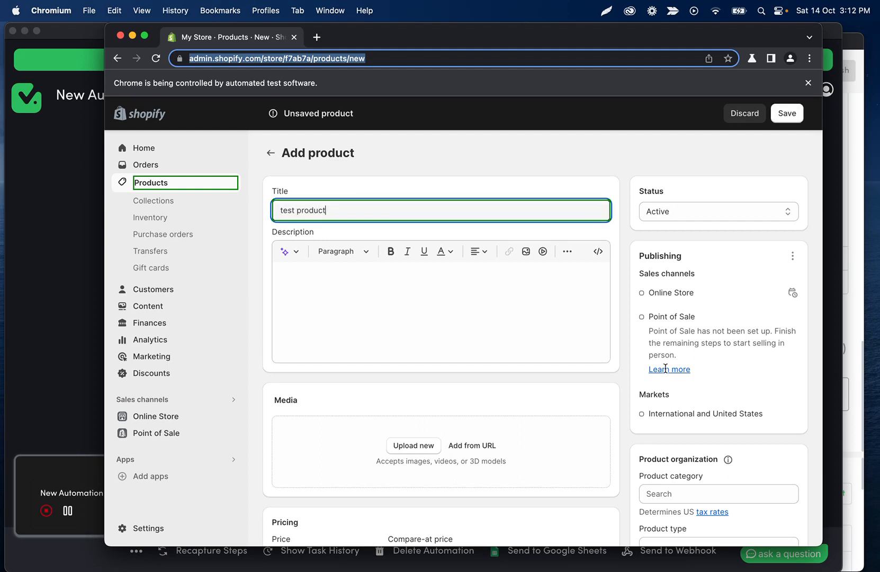
left_click(440, 313)
type("50")
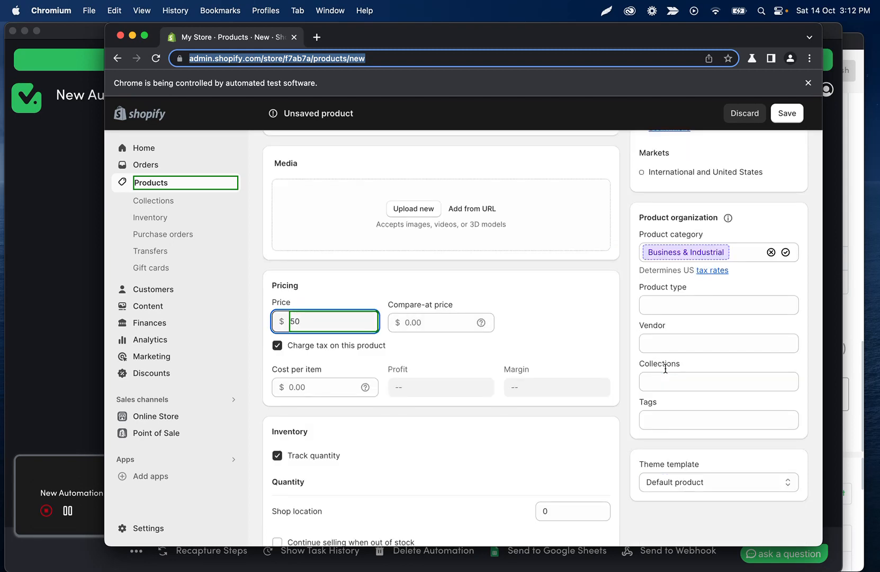
- The run adds the product image from the webhook URL via Add from URL and Add file
left_click(472, 209)
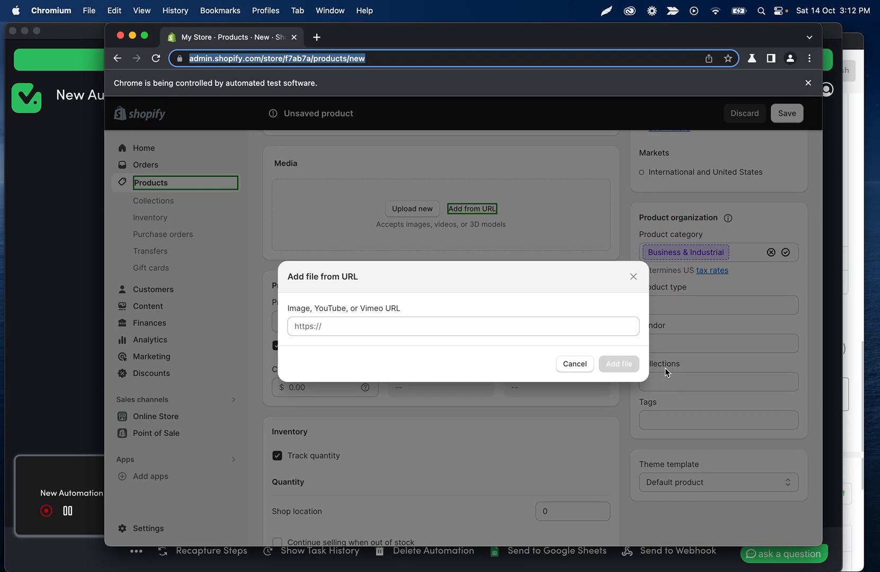
left_click(464, 326)
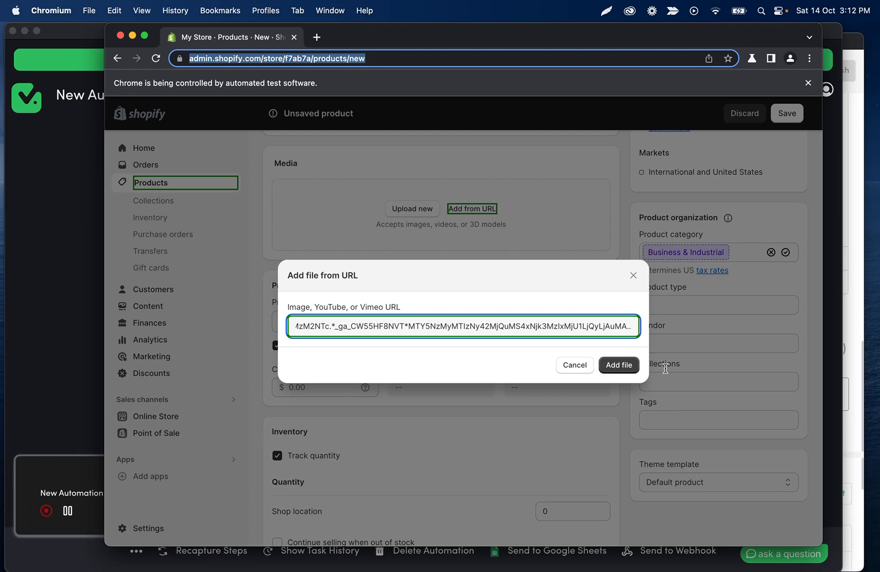
left_click(618, 364)
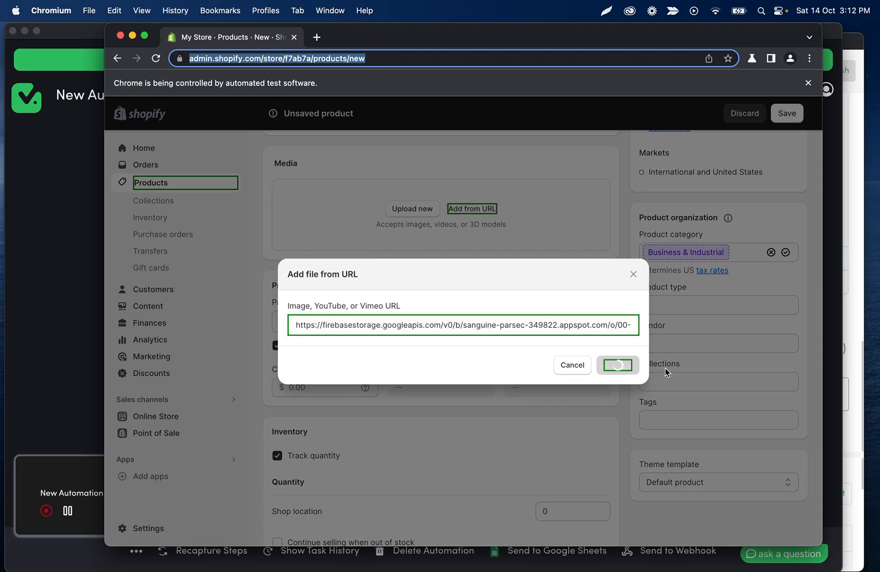
left_click(617, 365)
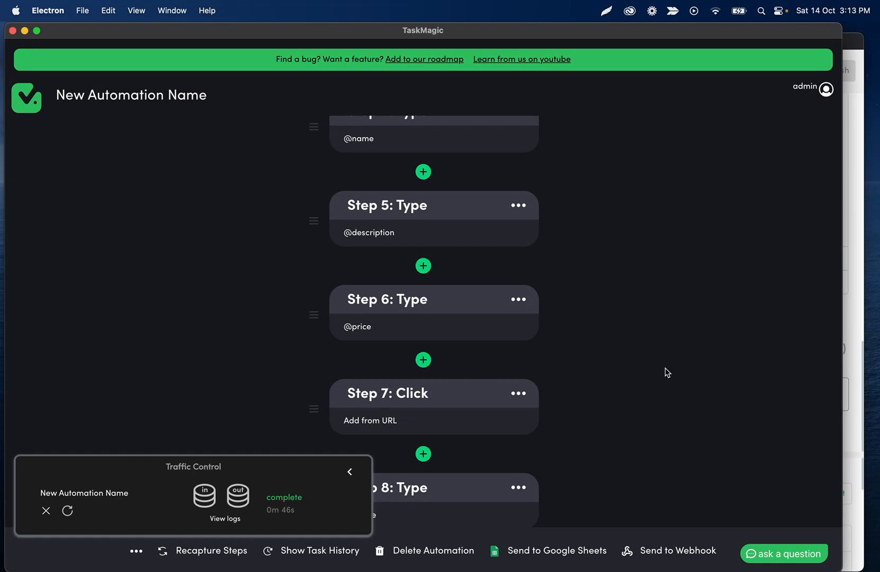
mouse_move(852, 43)
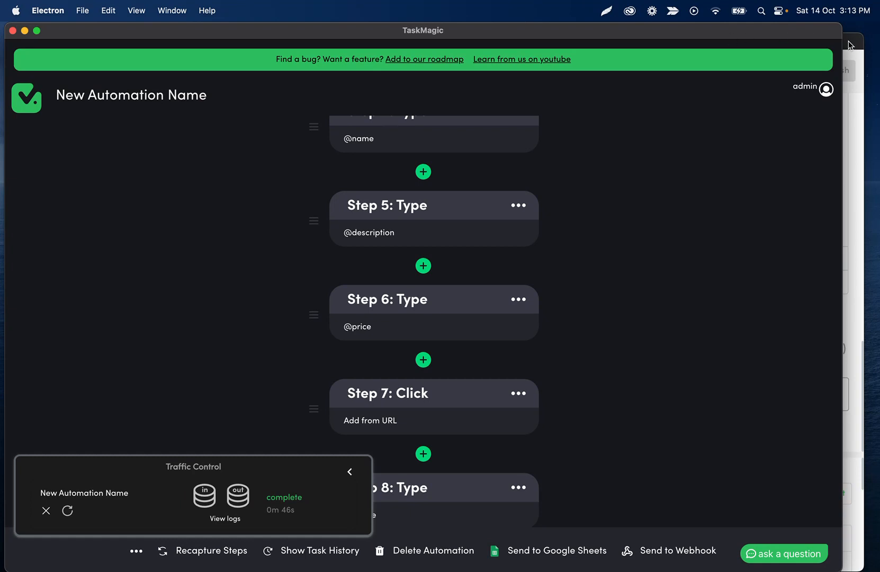